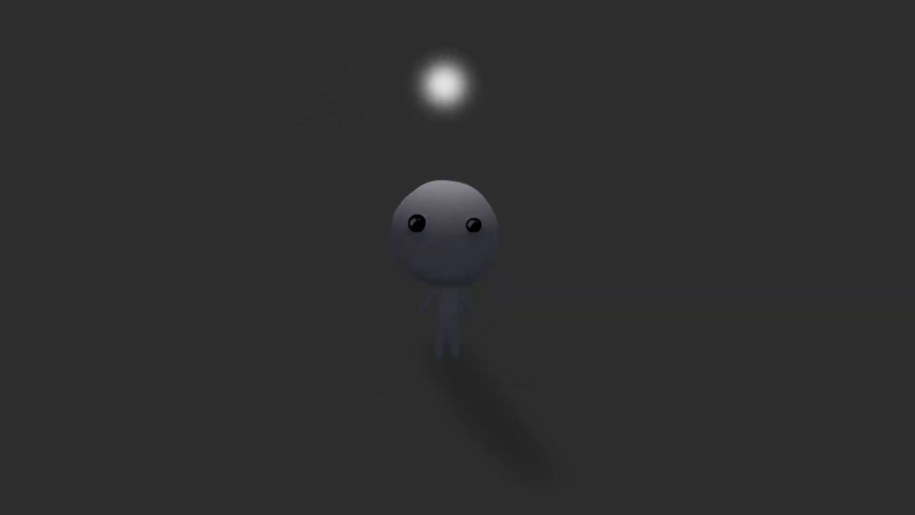
- Add a Point Light from the Hierarchy's Create > Light menu
click(440, 20)
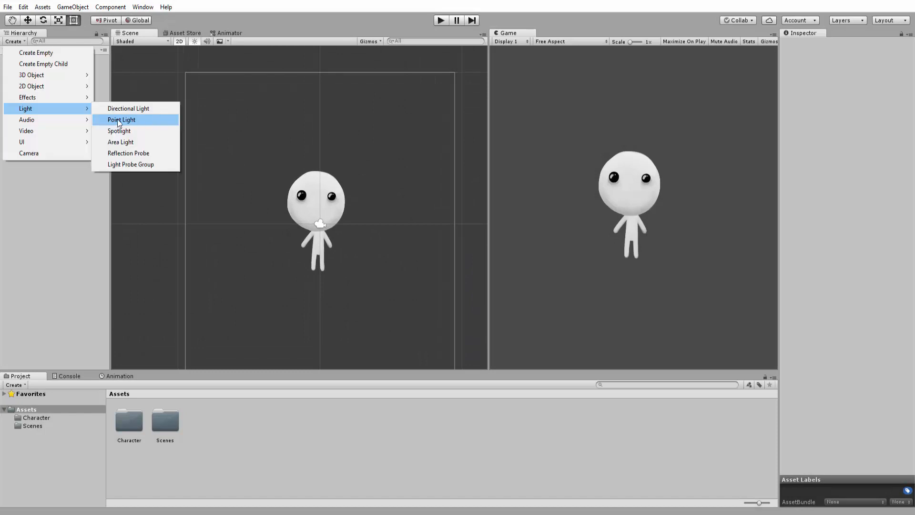
click(120, 119)
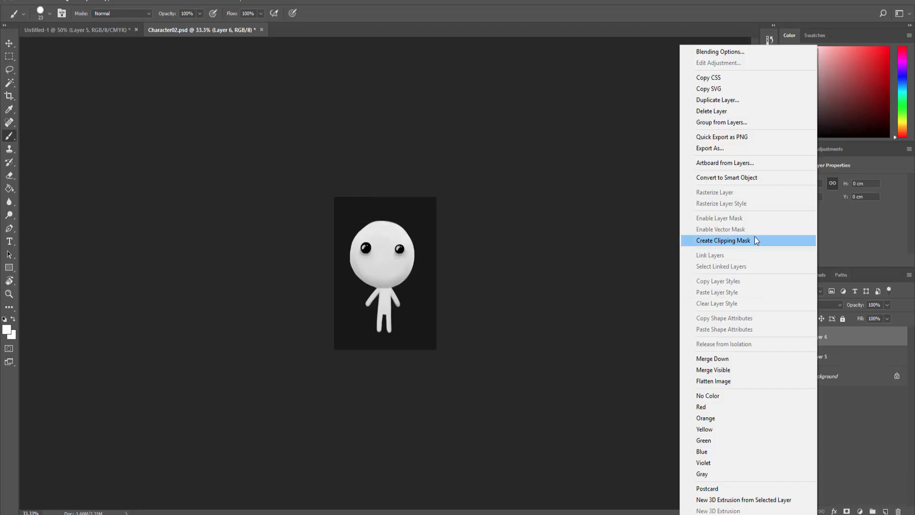
- Create a clipping mask on Layer 6 over the character layer
click(723, 240)
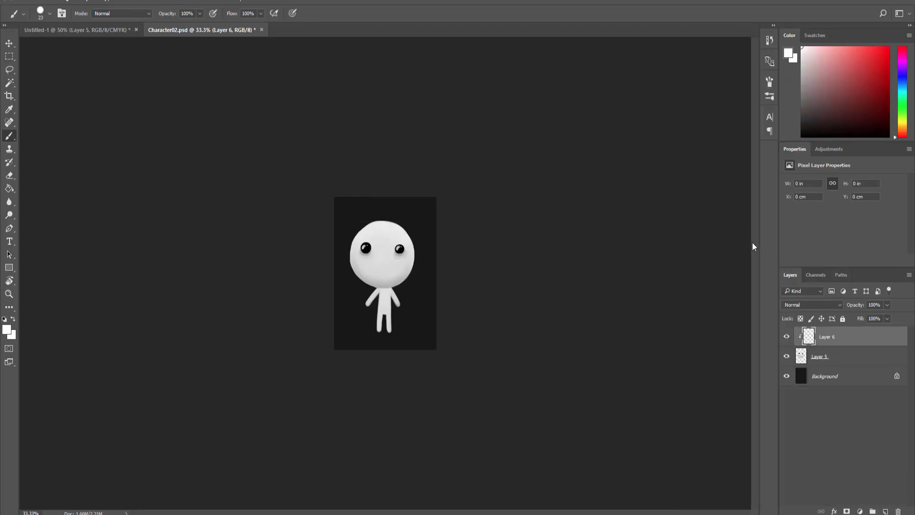
mouse_move(413, 286)
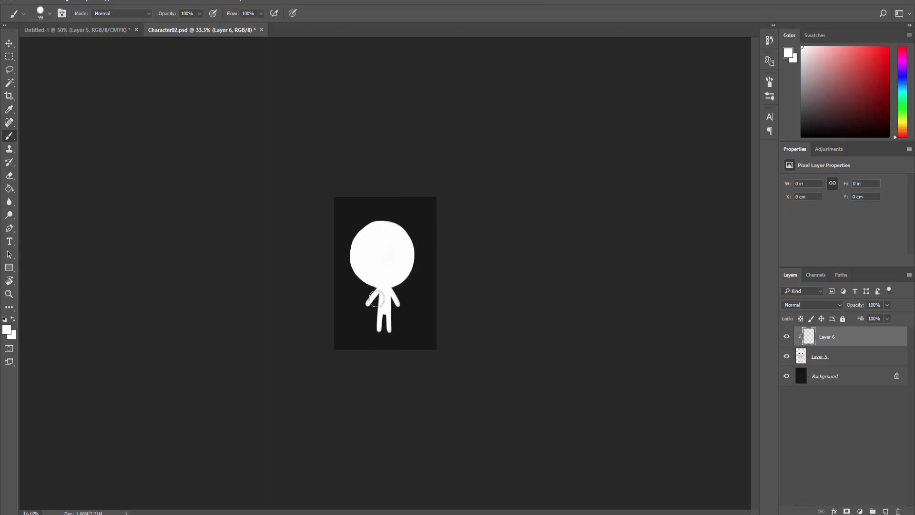
- Brush solid white over the entire character, eyes included, on Layer 6
click(787, 377)
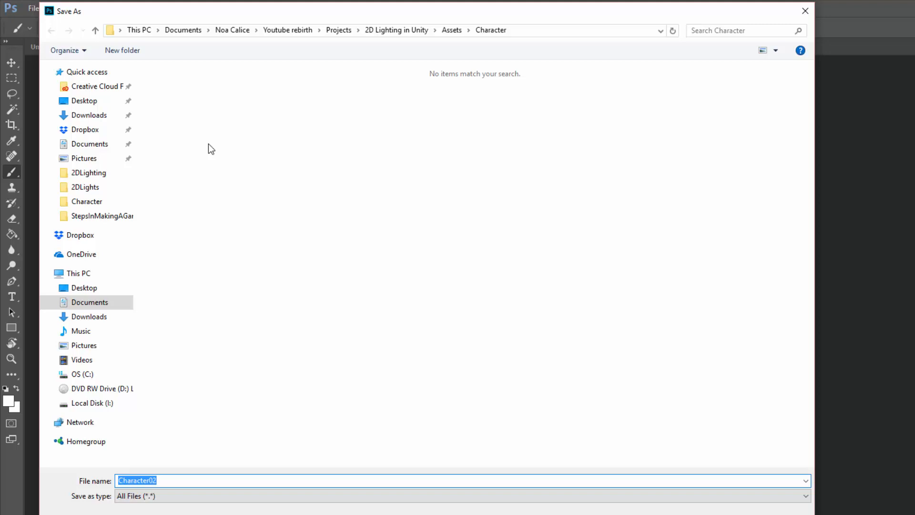
- Save the white silhouette as lightMap PNG in Assets/Character
text(c)
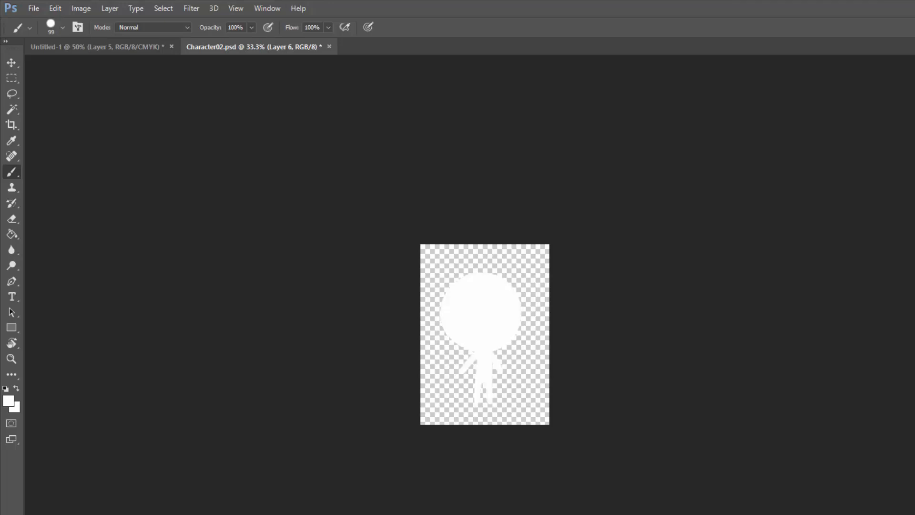
click(33, 8)
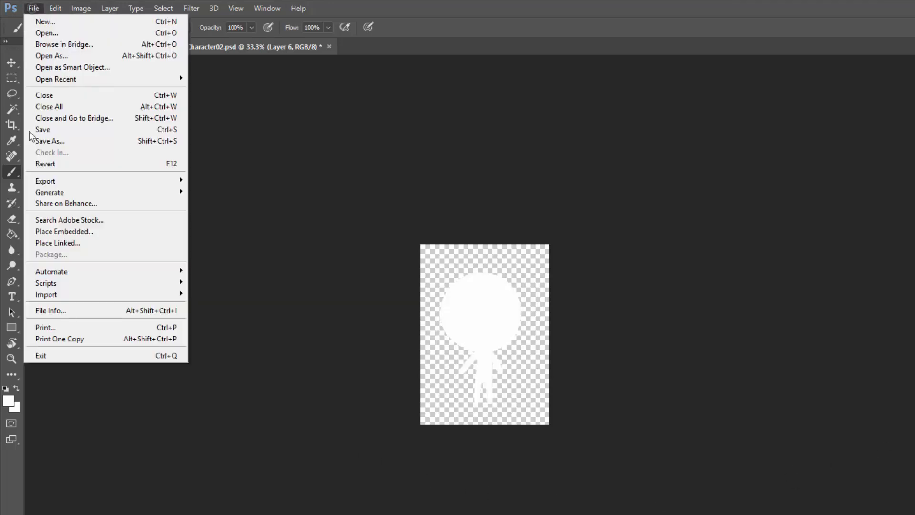
click(49, 140)
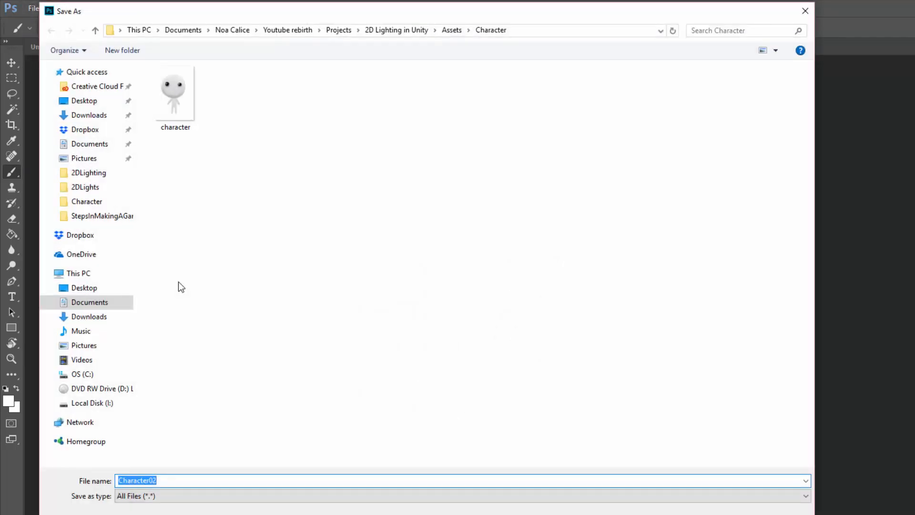
text(lightM)
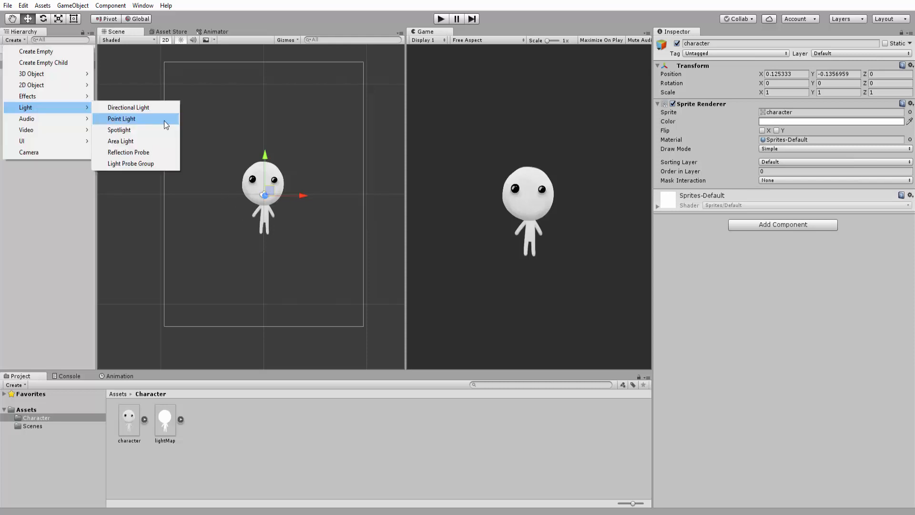
- Create a Point Light via the Hierarchy's Create > Light menu
click(122, 119)
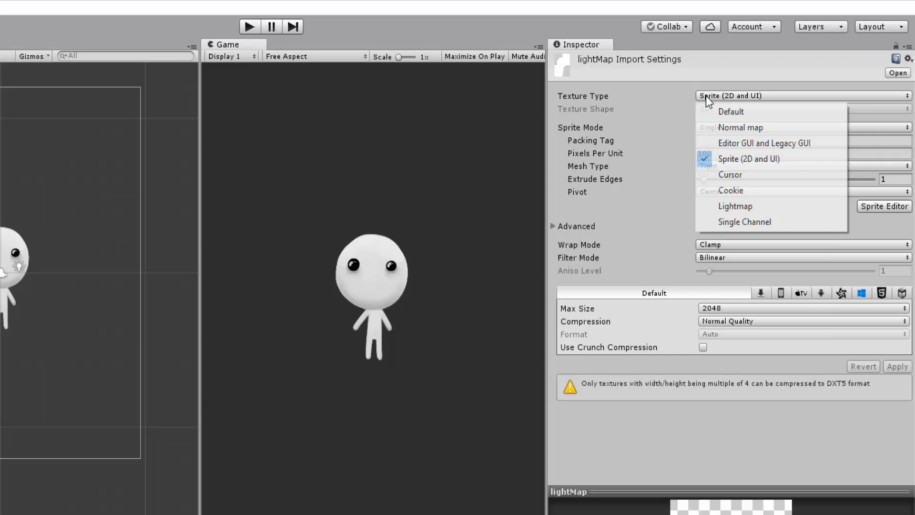
mouse_move(712, 127)
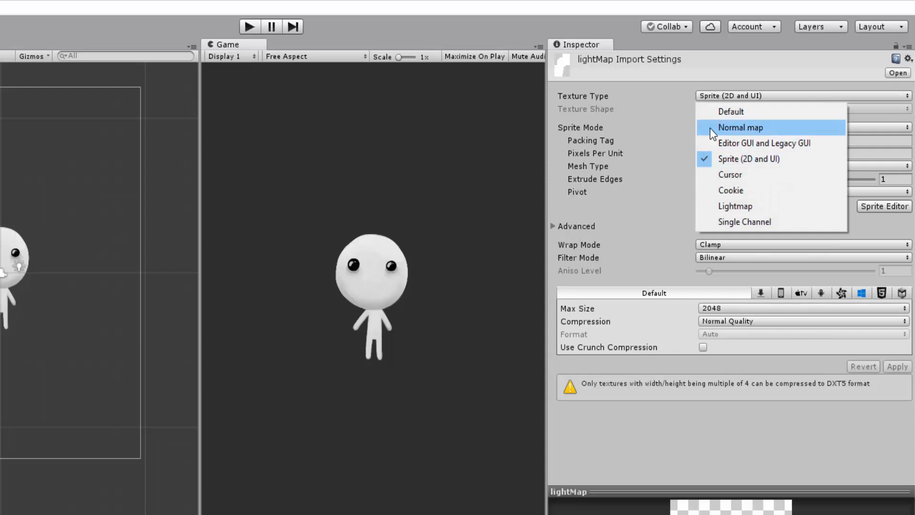
mouse_move(773, 133)
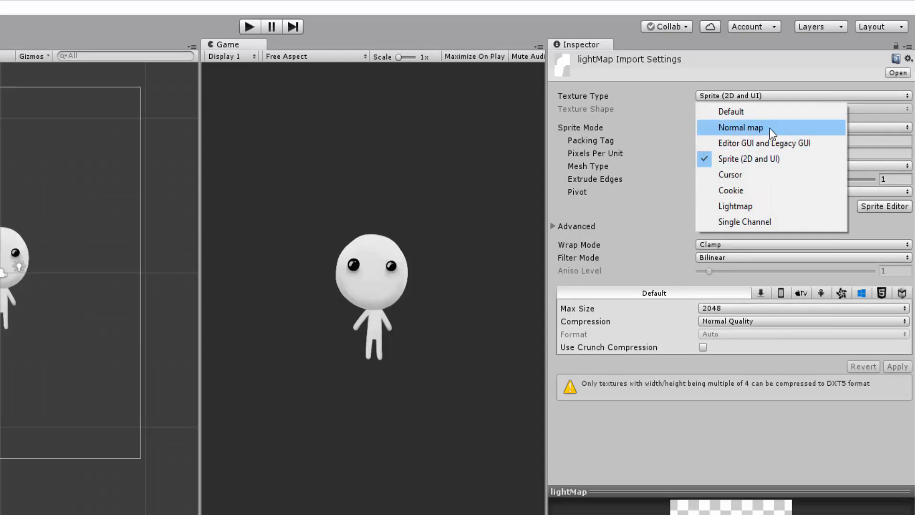
- Set lightMap's Texture Type to Normal map with Create from Grayscale, and apply
click(740, 127)
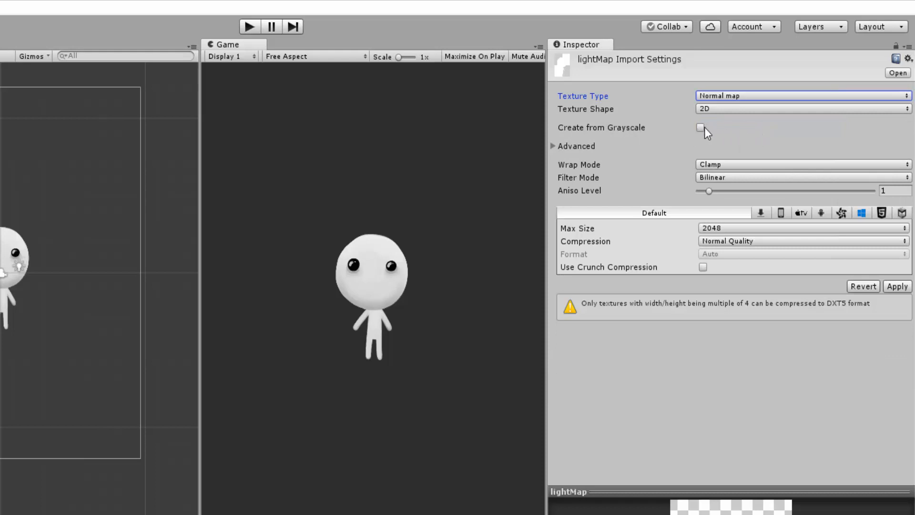
click(702, 128)
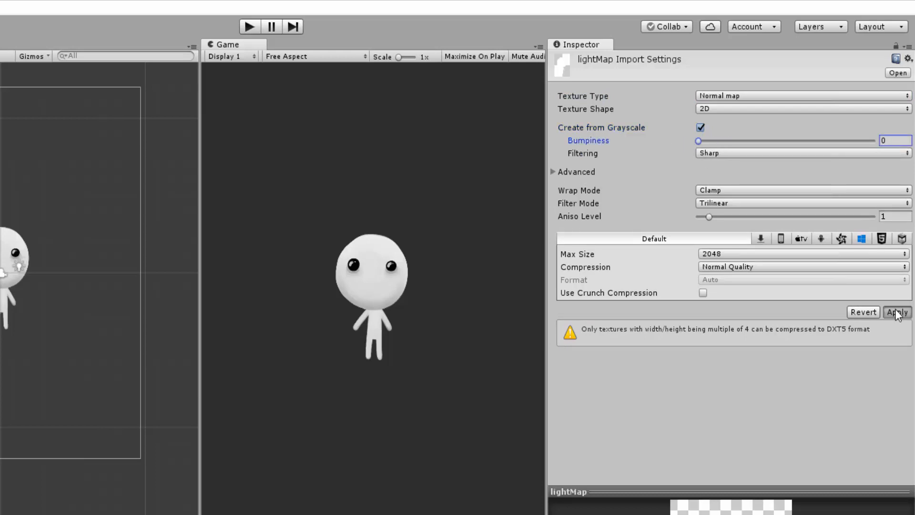
click(897, 312)
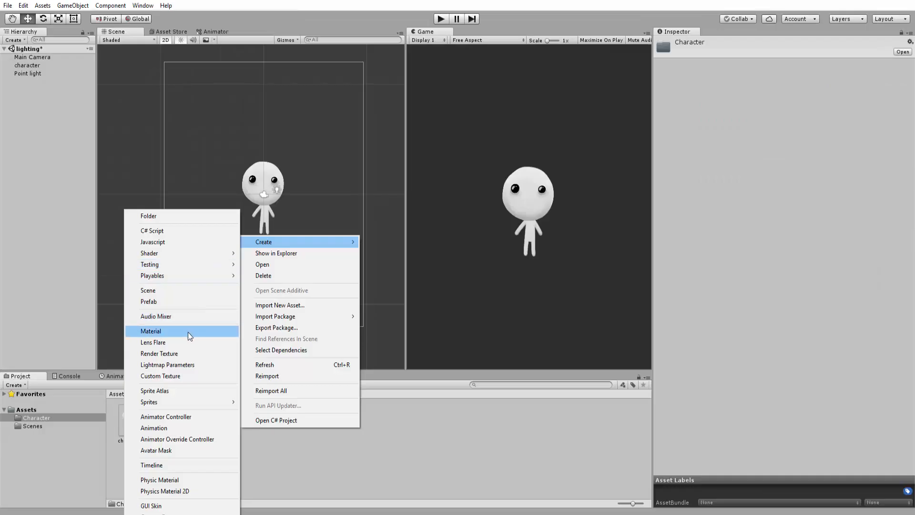
- Create material characterMAT with shader Legacy Shaders/Transparent/Bumped Diffuse
click(151, 330)
text(characterMAT)
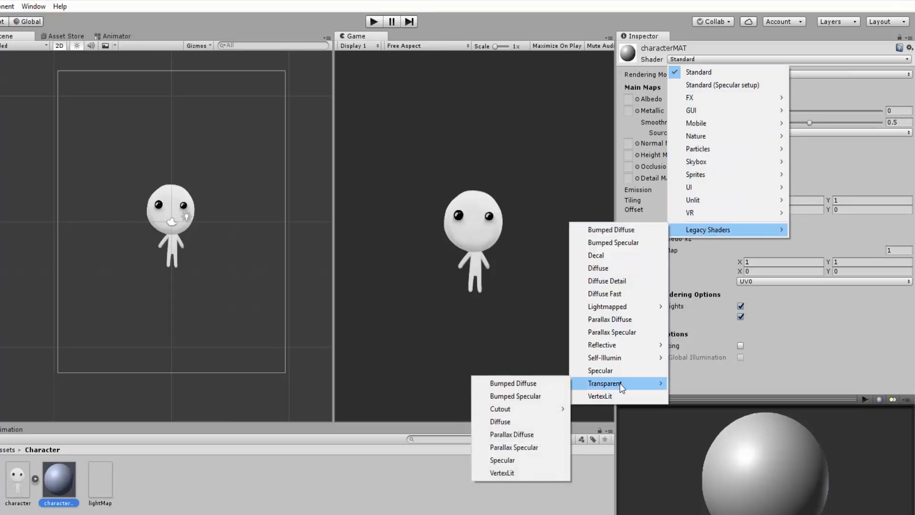
mouse_move(512, 383)
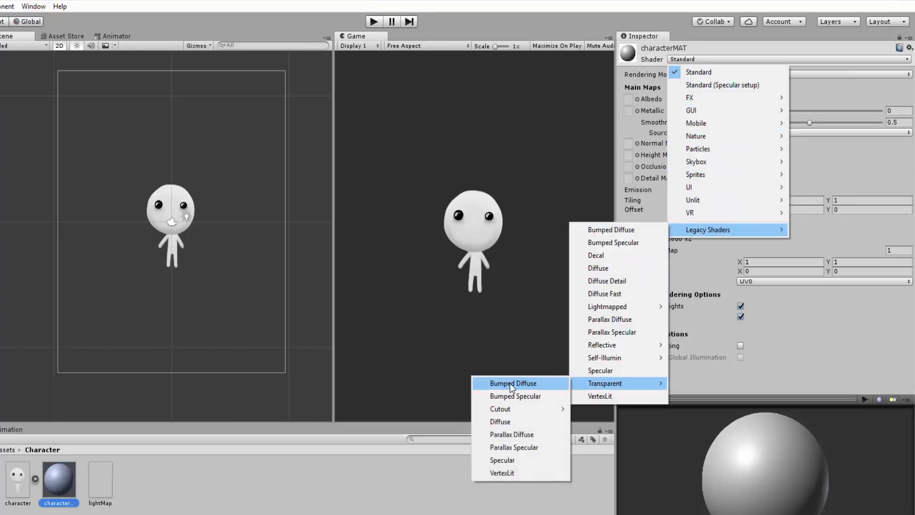
click(513, 383)
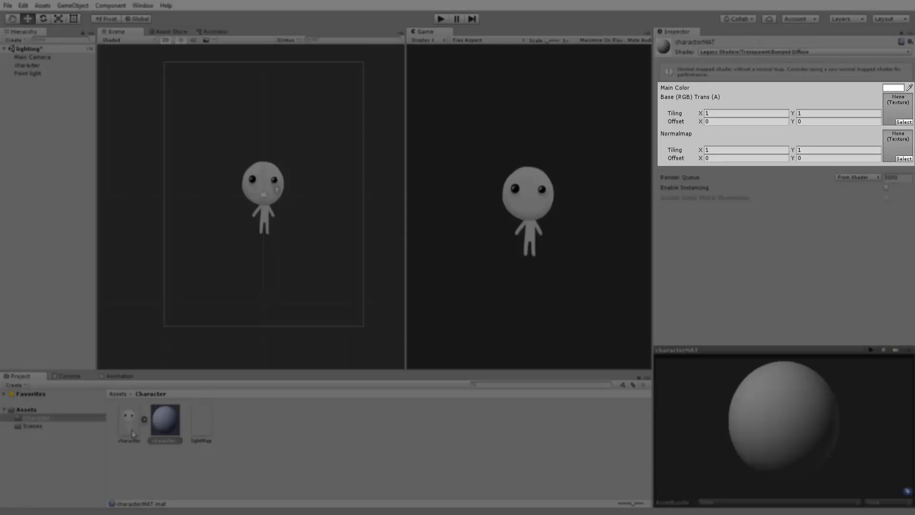
mouse_move(131, 429)
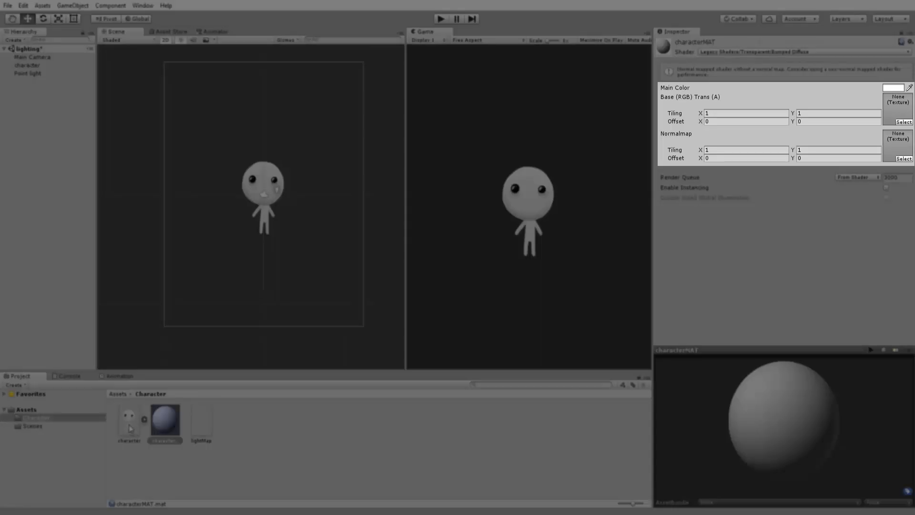
- Put character in characterMAT's Base slot and lightMap in its Normalmap slot
click(129, 419)
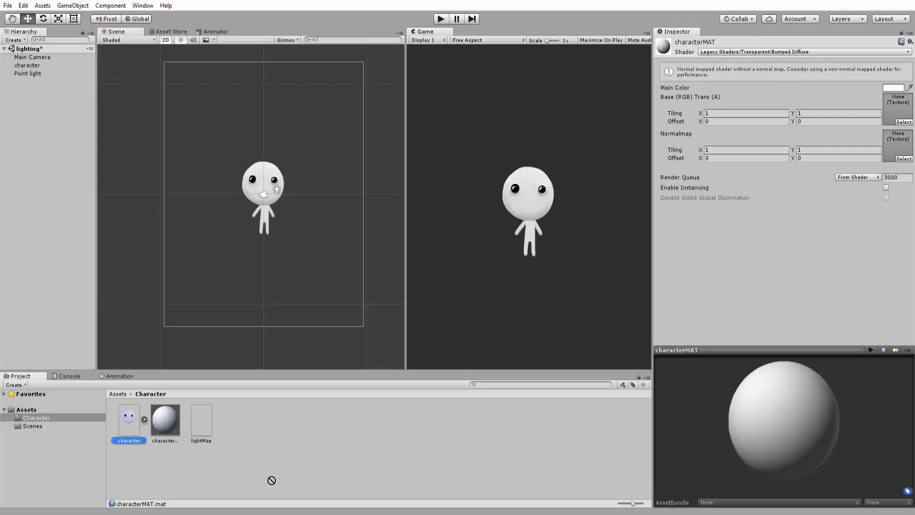
click(165, 419)
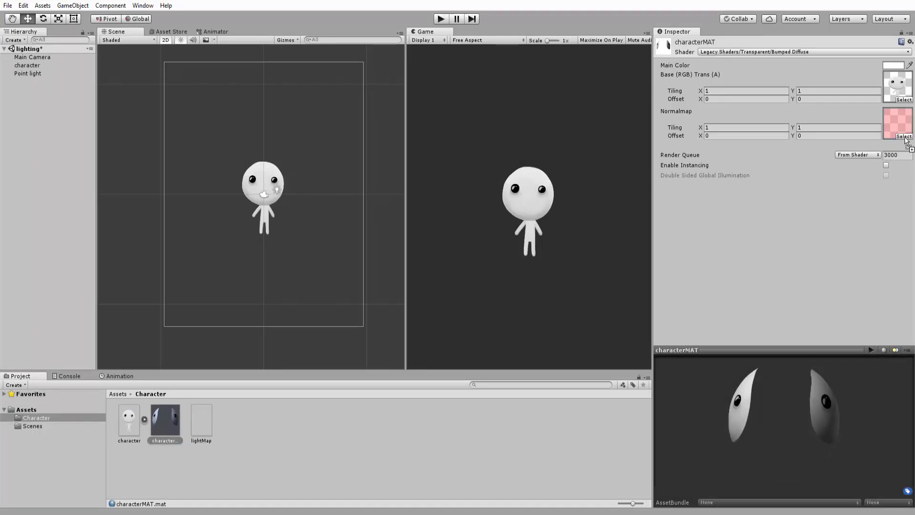
mouse_move(392, 175)
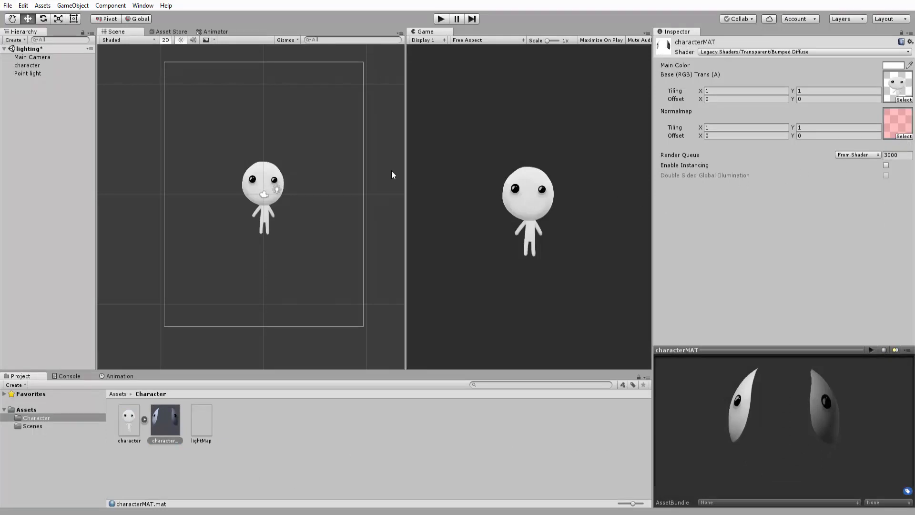
- Assign characterMAT to the character's Sprite Renderer, then select the Point light
click(27, 65)
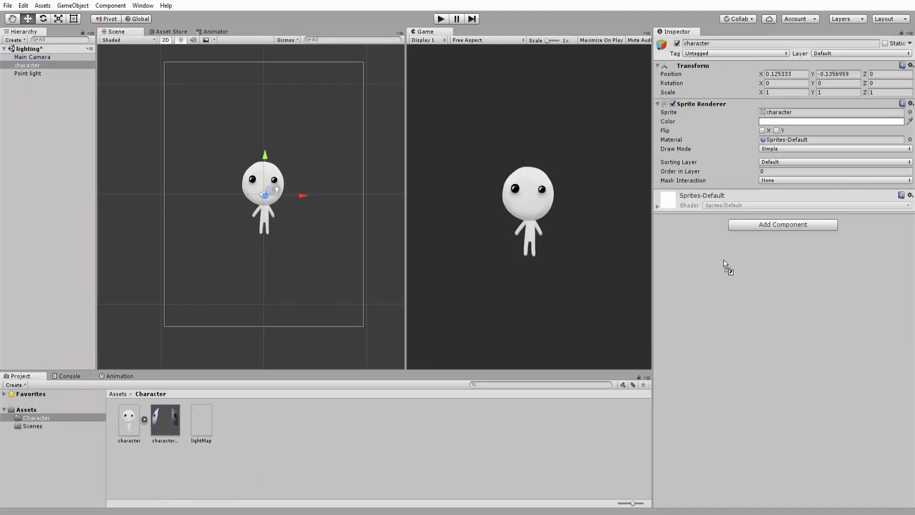
click(832, 140)
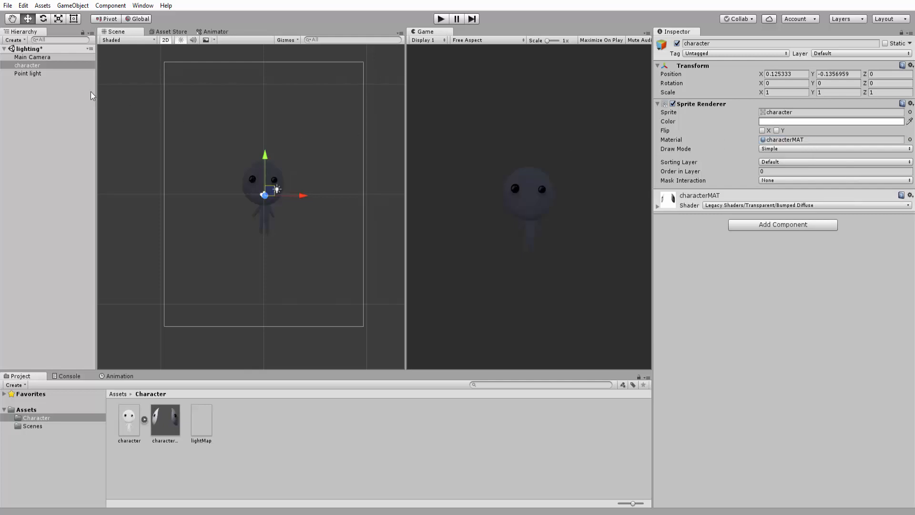
click(28, 73)
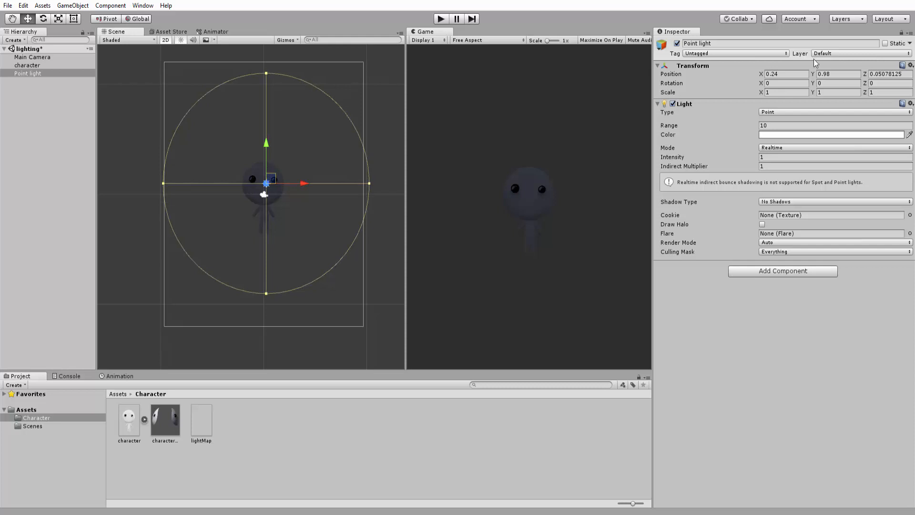
mouse_move(901, 65)
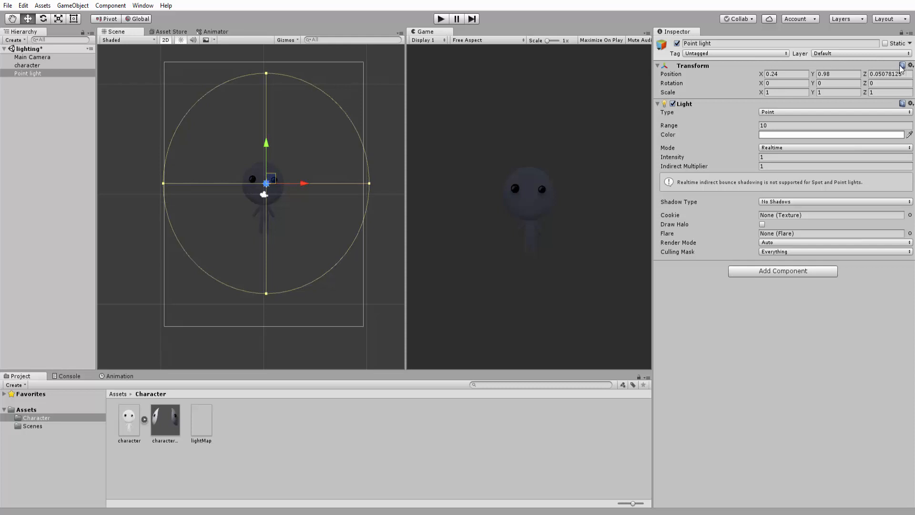